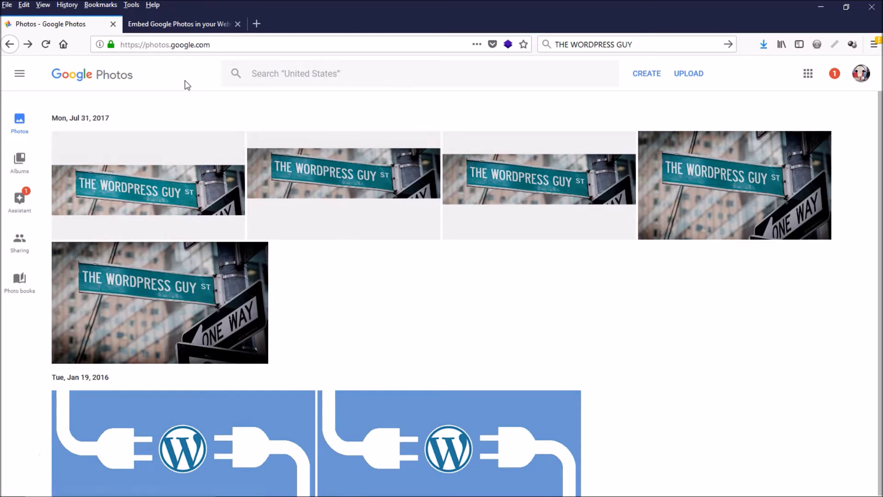
pyautogui.moveTo(164, 59)
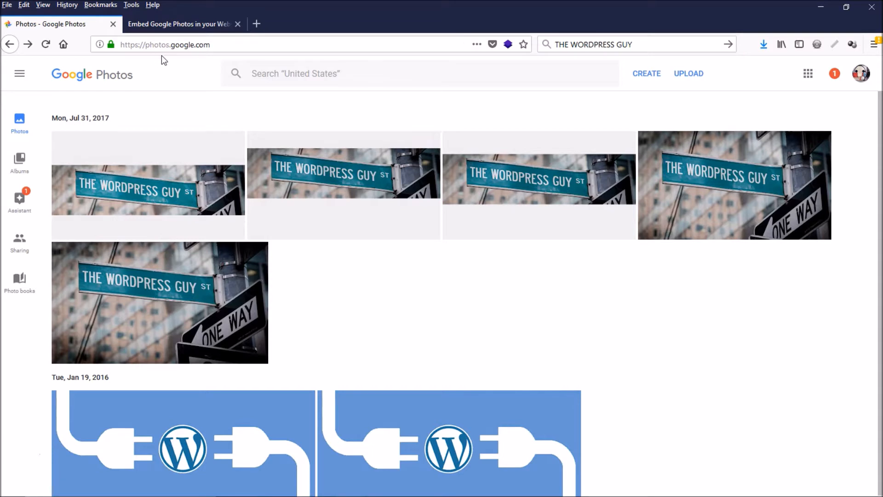
pyautogui.moveTo(135, 64)
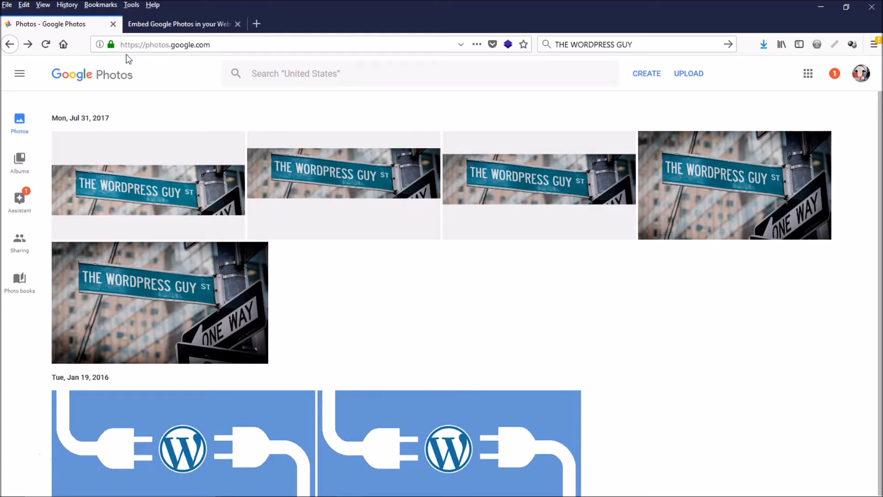
pyautogui.moveTo(138, 55)
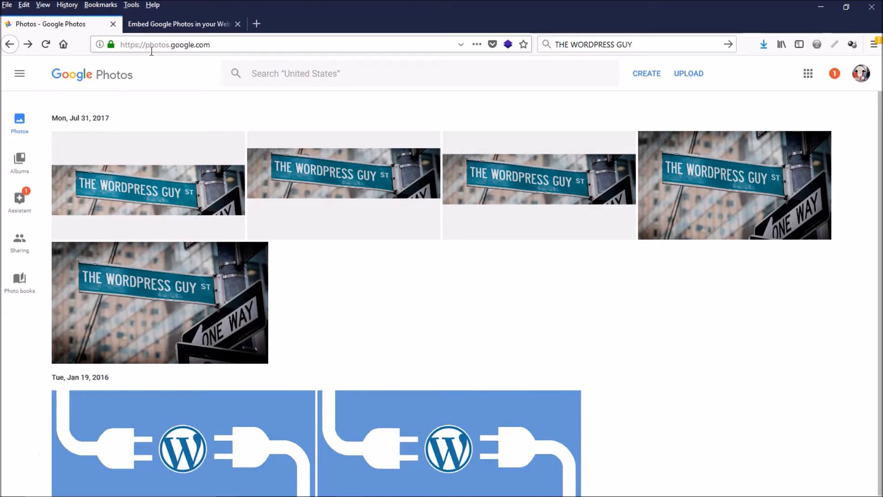
pyautogui.moveTo(182, 52)
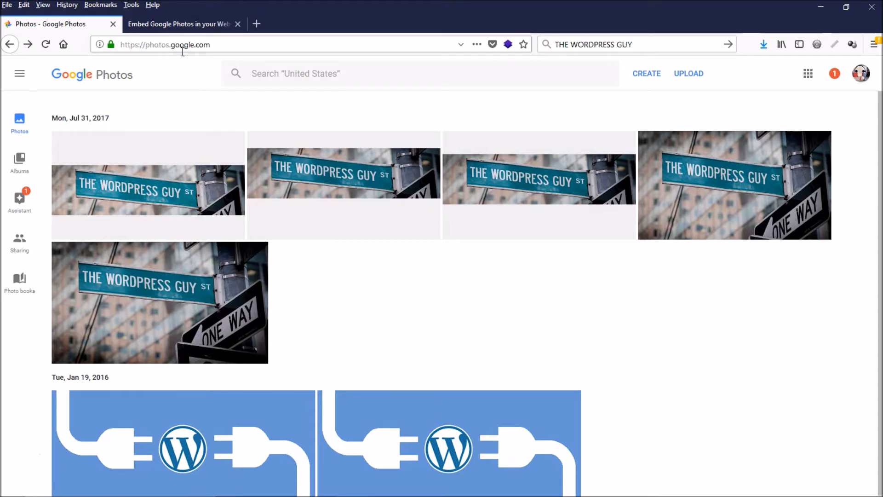
pyautogui.moveTo(197, 57)
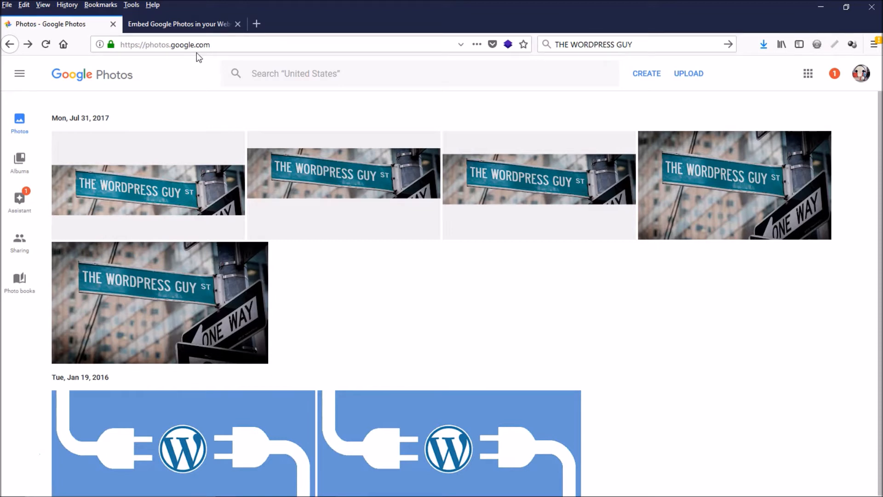
pyautogui.moveTo(692, 85)
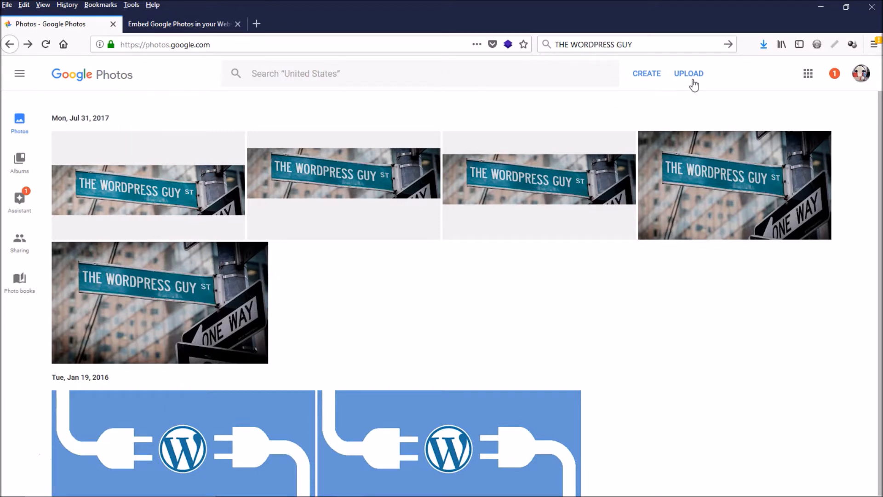
pyautogui.moveTo(689, 88)
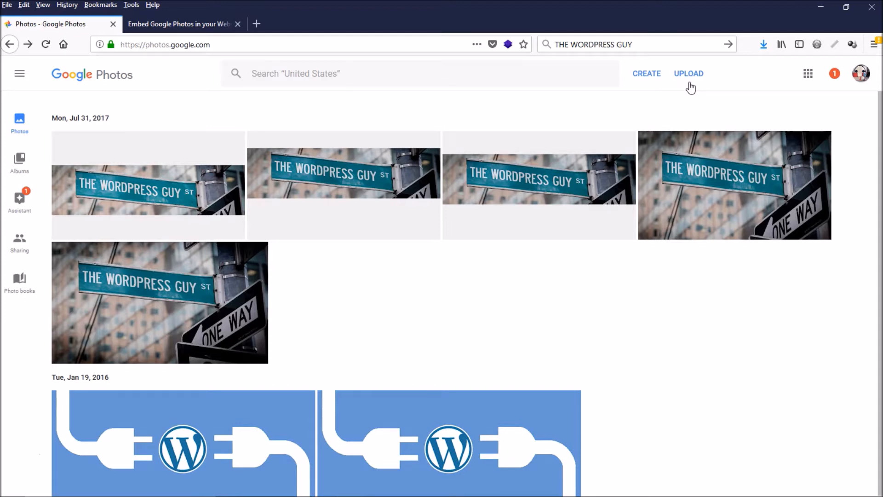
pyautogui.moveTo(685, 87)
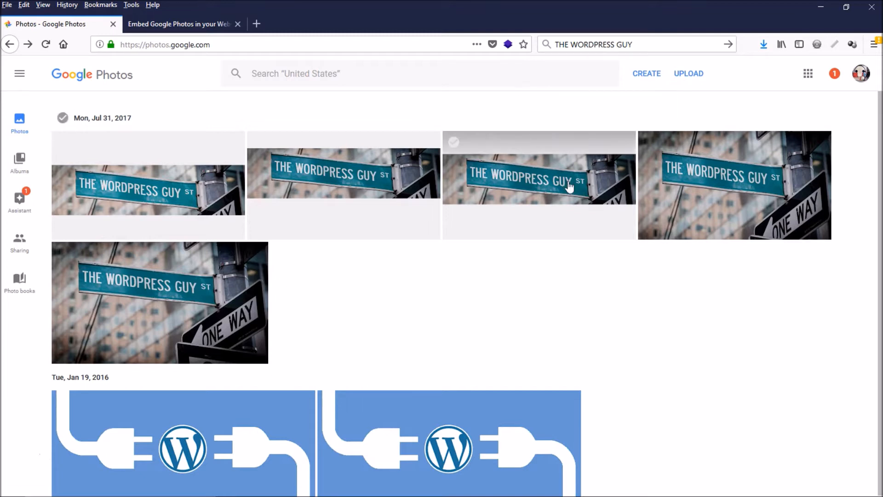
pyautogui.moveTo(726, 196)
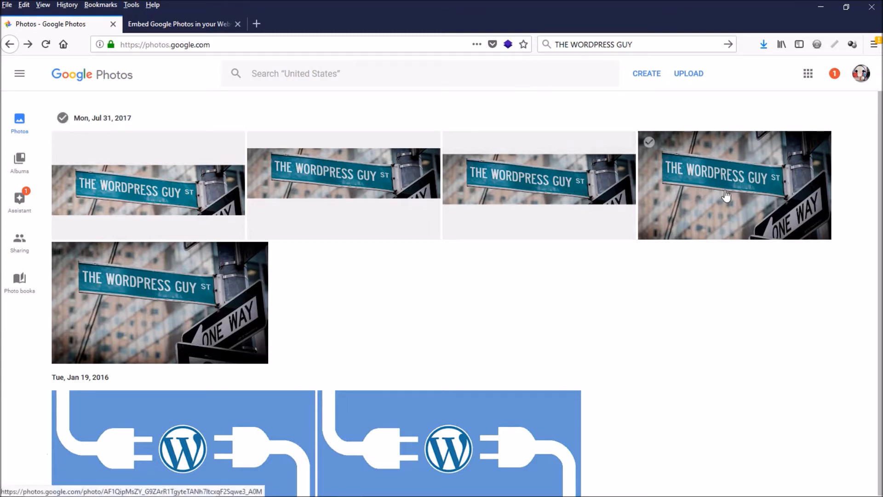
pyautogui.moveTo(729, 195)
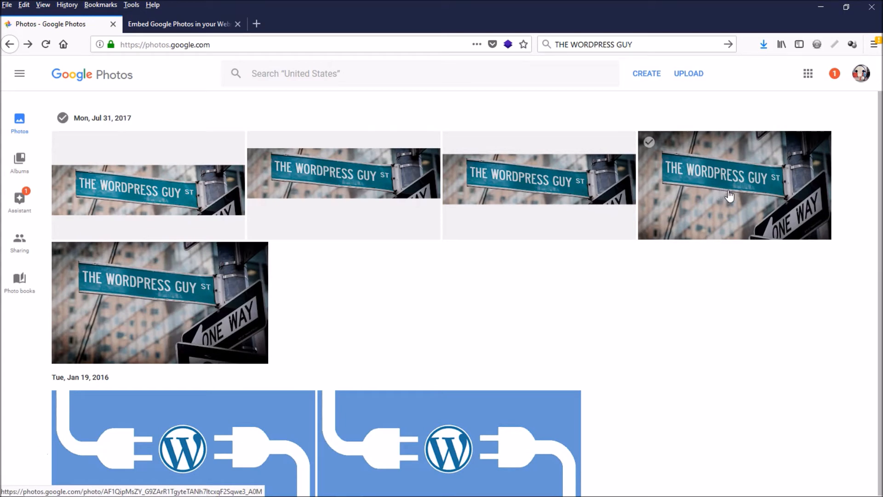
# Open the WordPress Guy street sign photo, create a shareable link, and copy it.
pyautogui.click(729, 196)
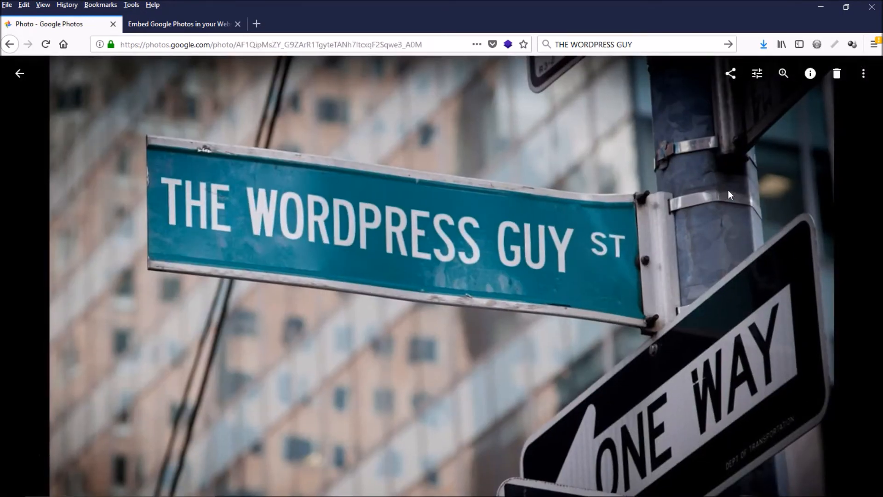
pyautogui.moveTo(726, 82)
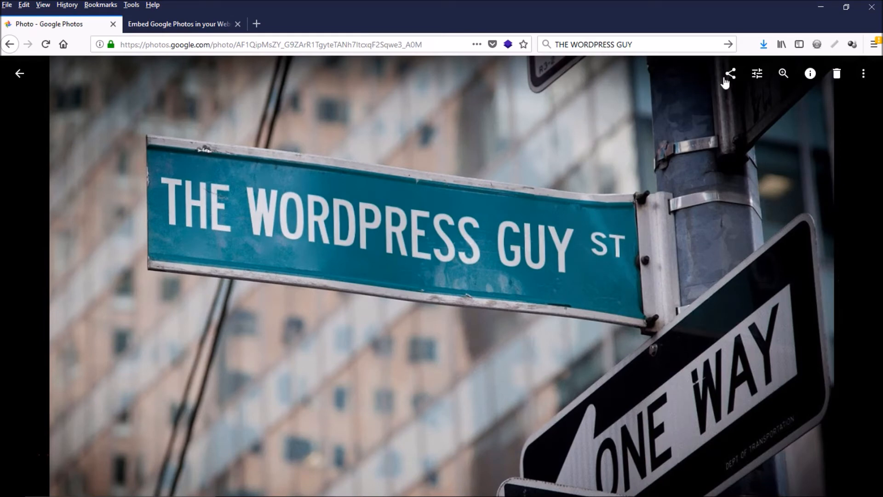
pyautogui.moveTo(730, 74)
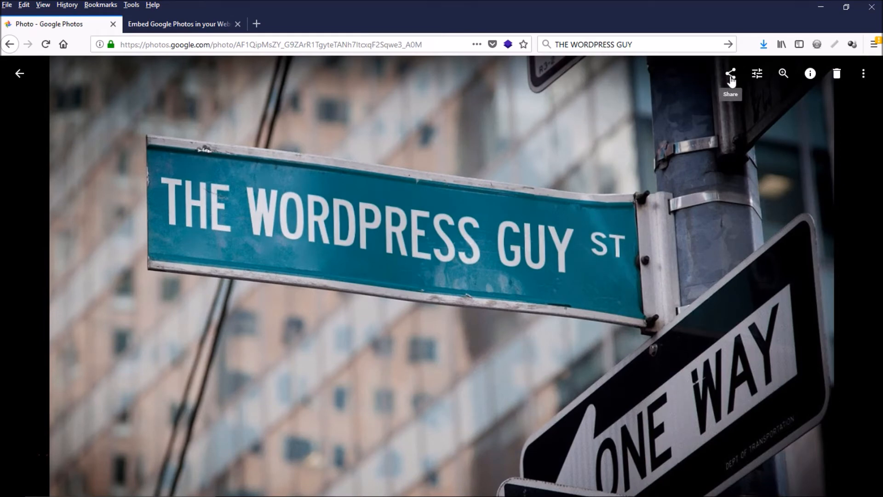
pyautogui.click(730, 73)
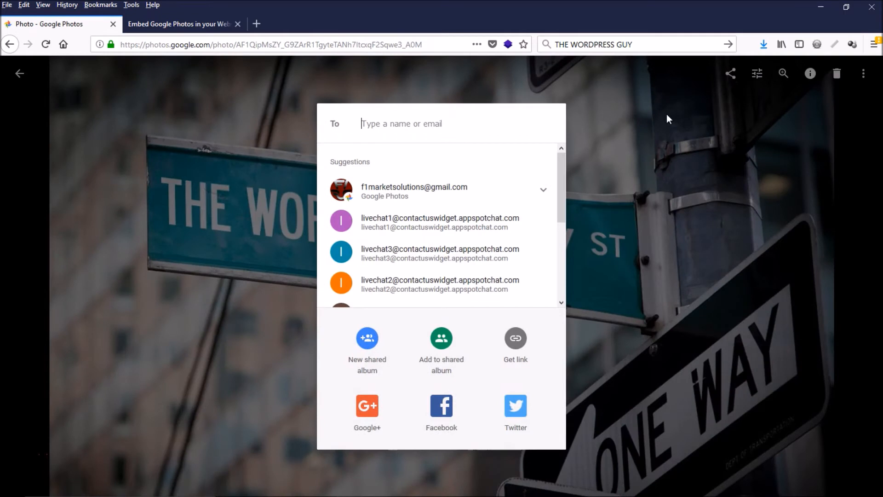
pyautogui.moveTo(532, 323)
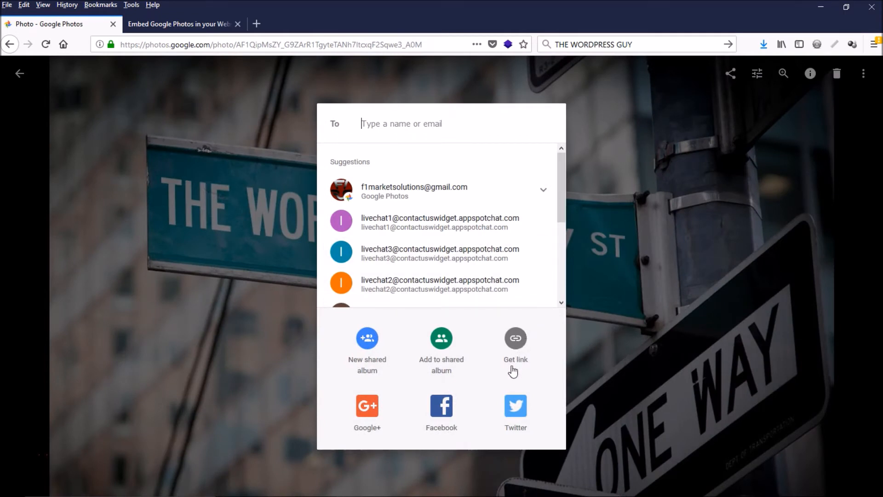
pyautogui.click(515, 338)
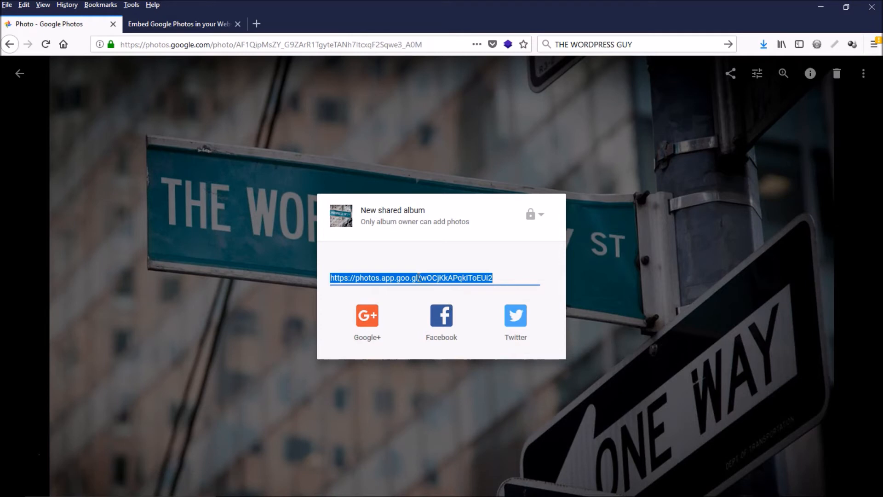
pyautogui.rightClick(419, 278)
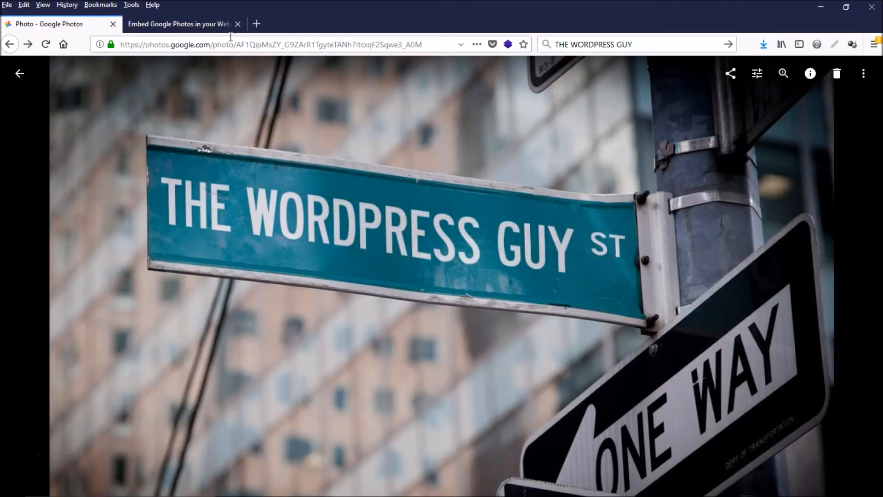
# Paste the Google Photos share link into CTRLQ.org's embed tool and generate the code.
pyautogui.click(179, 23)
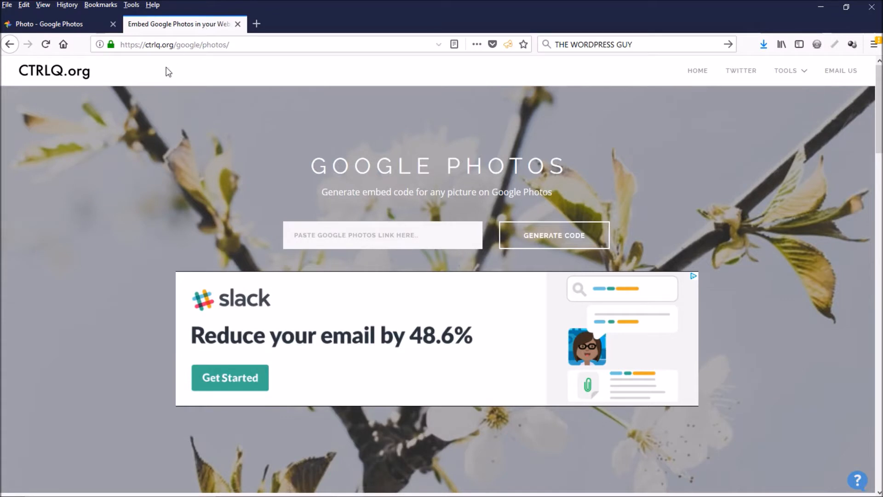
pyautogui.moveTo(147, 58)
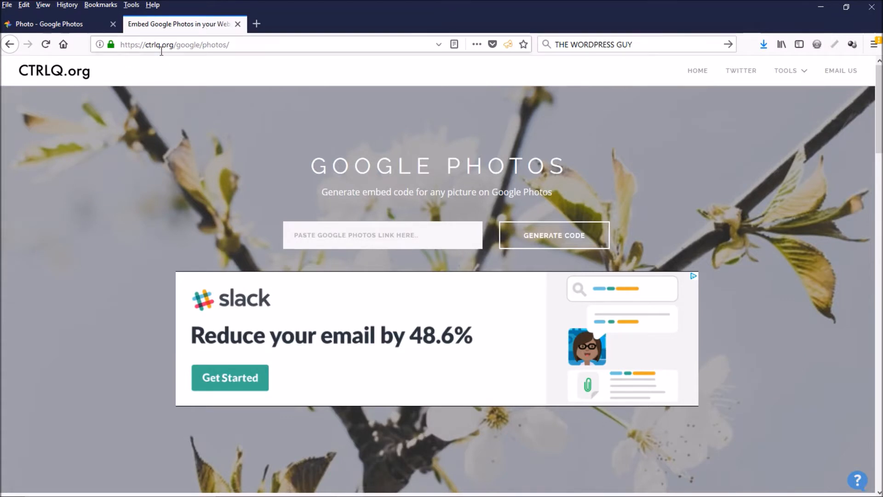
pyautogui.moveTo(186, 56)
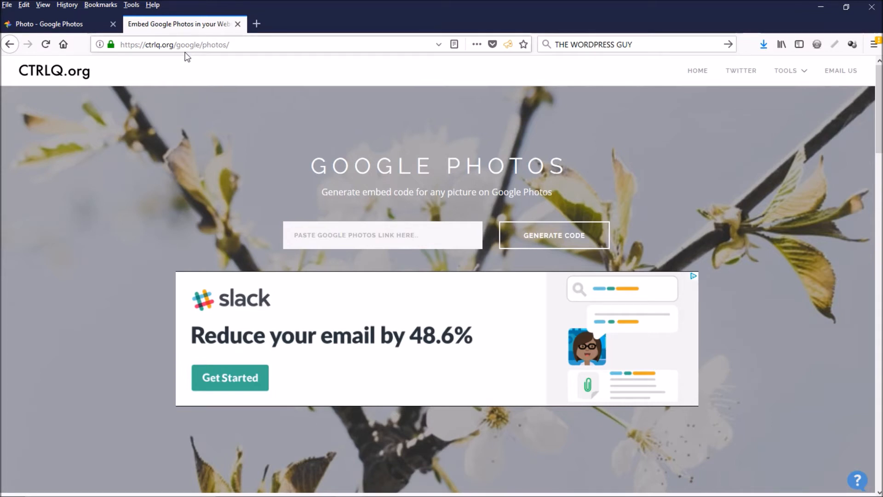
pyautogui.moveTo(214, 59)
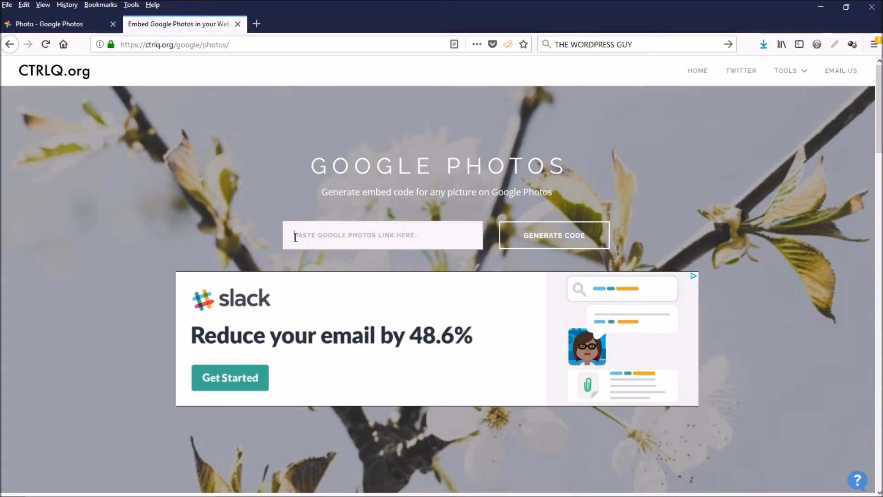
pyautogui.rightClick(295, 235)
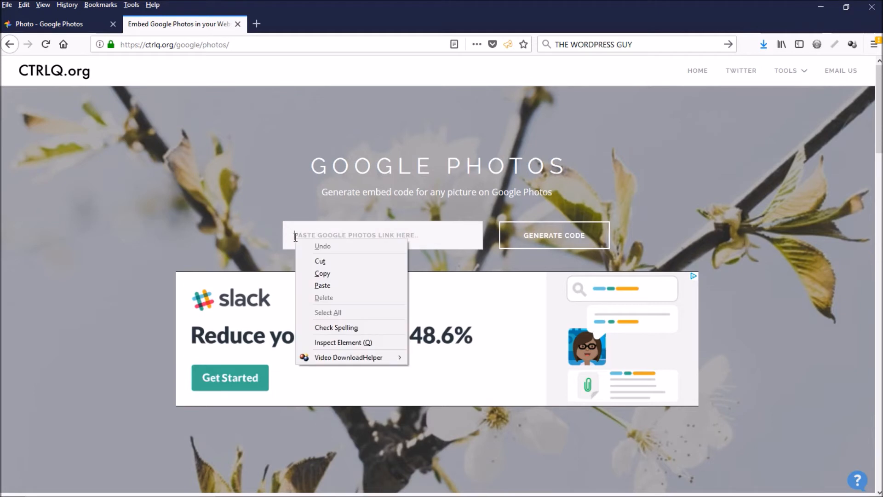
pyautogui.click(322, 285)
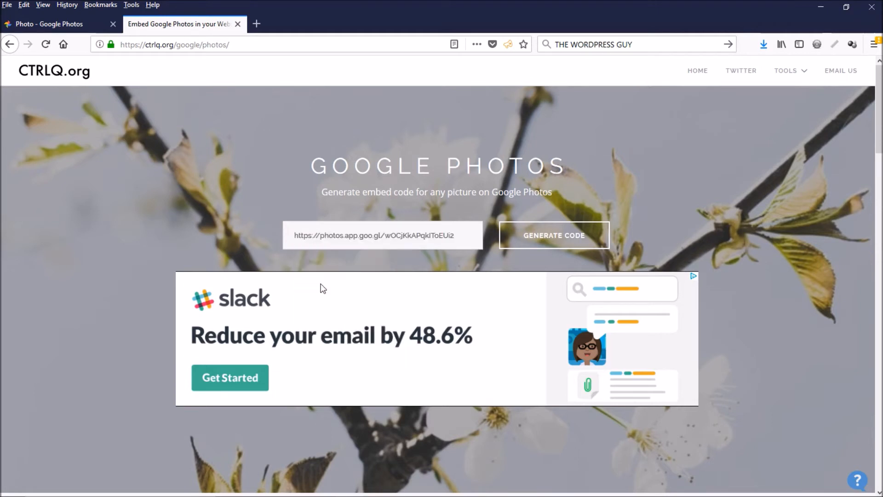
pyautogui.moveTo(542, 246)
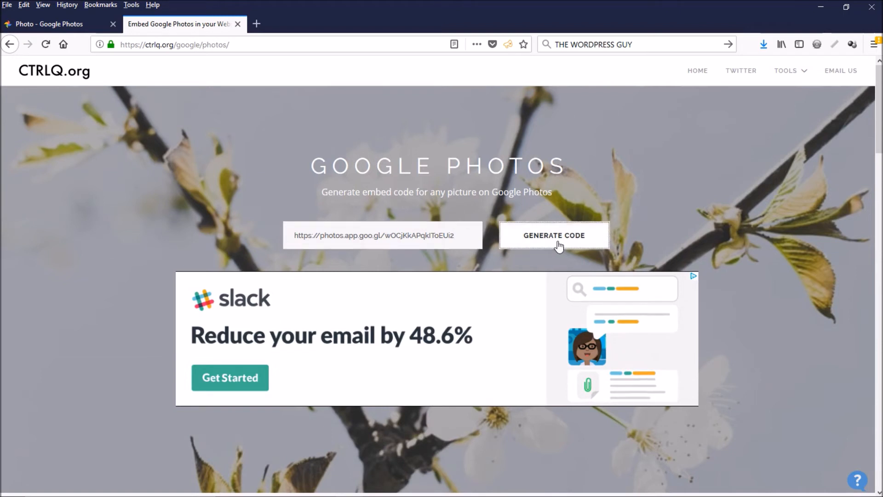
pyautogui.click(554, 235)
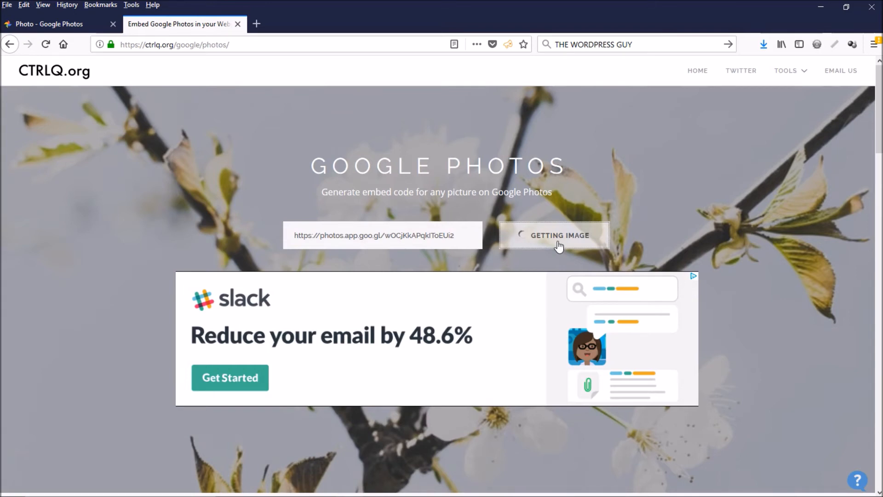
# Select the street sign photo's generated image embed code and copy it to the clipboard.
pyautogui.click(560, 235)
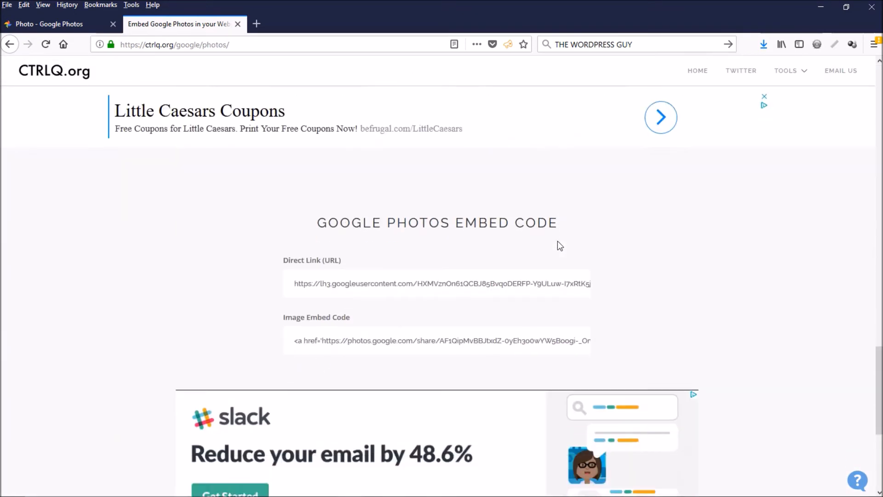
pyautogui.scroll(-3)
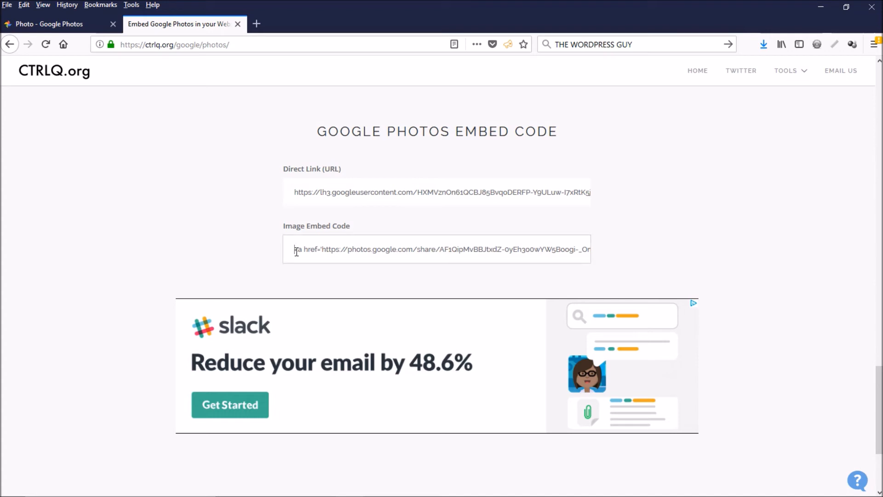
pyautogui.doubleClick(300, 249)
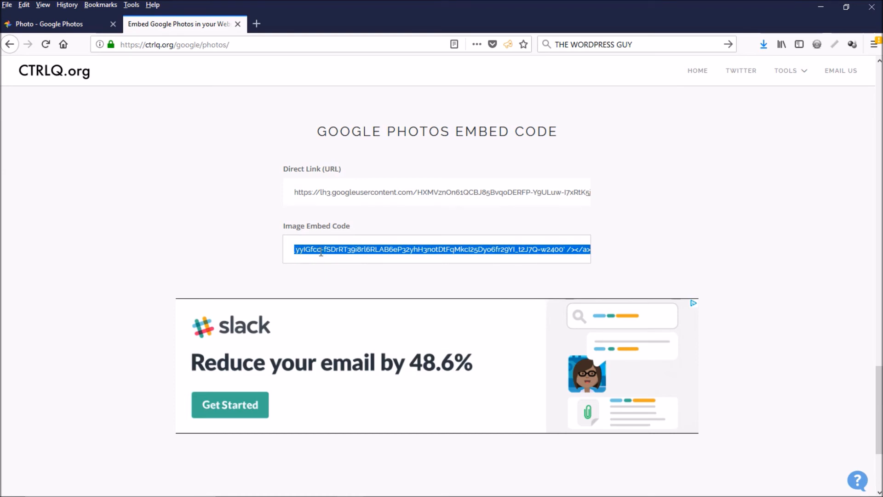
pyautogui.rightClick(363, 250)
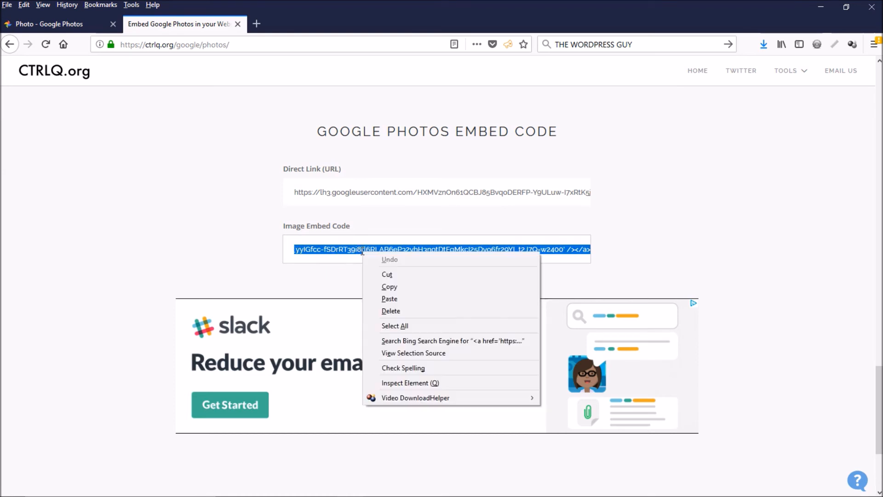
pyautogui.click(390, 286)
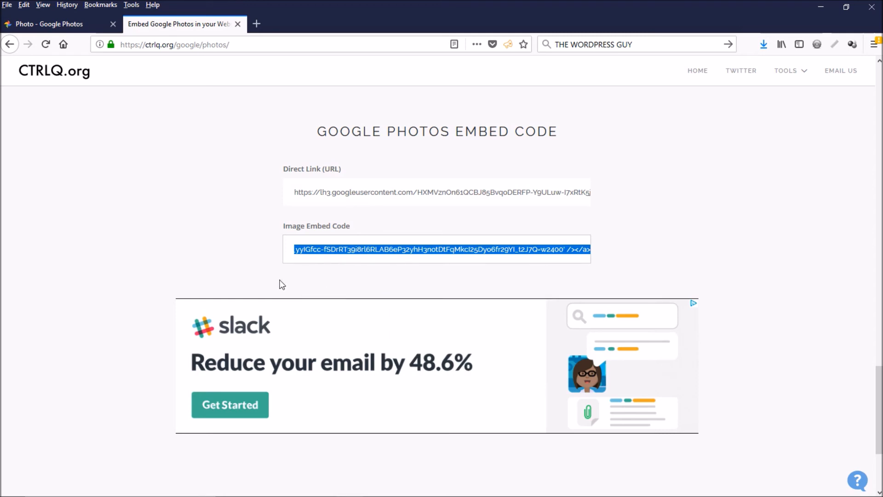
pyautogui.moveTo(253, 262)
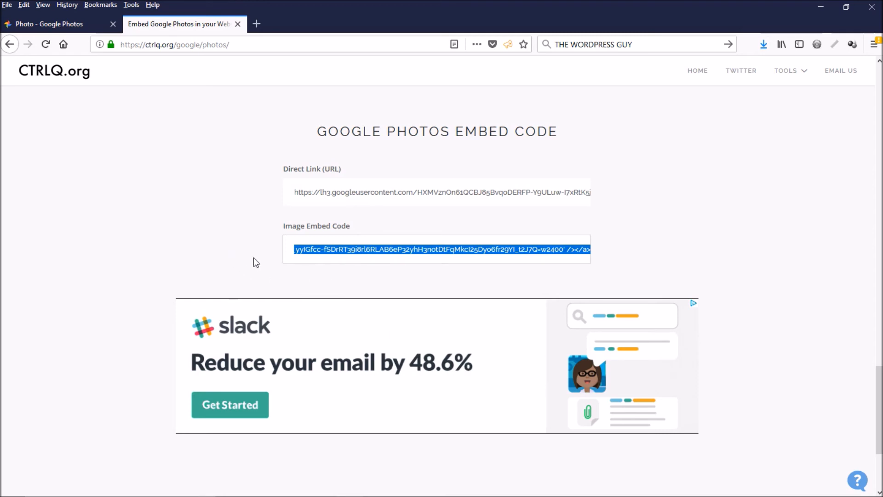
pyautogui.moveTo(237, 271)
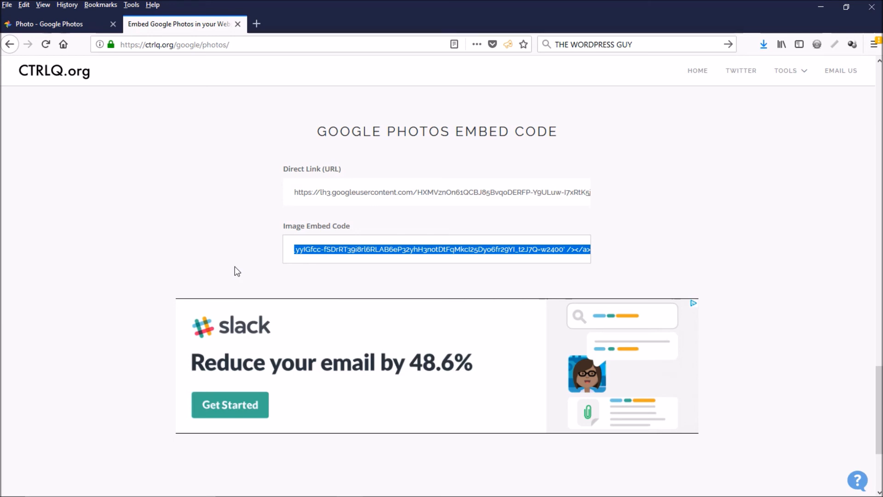